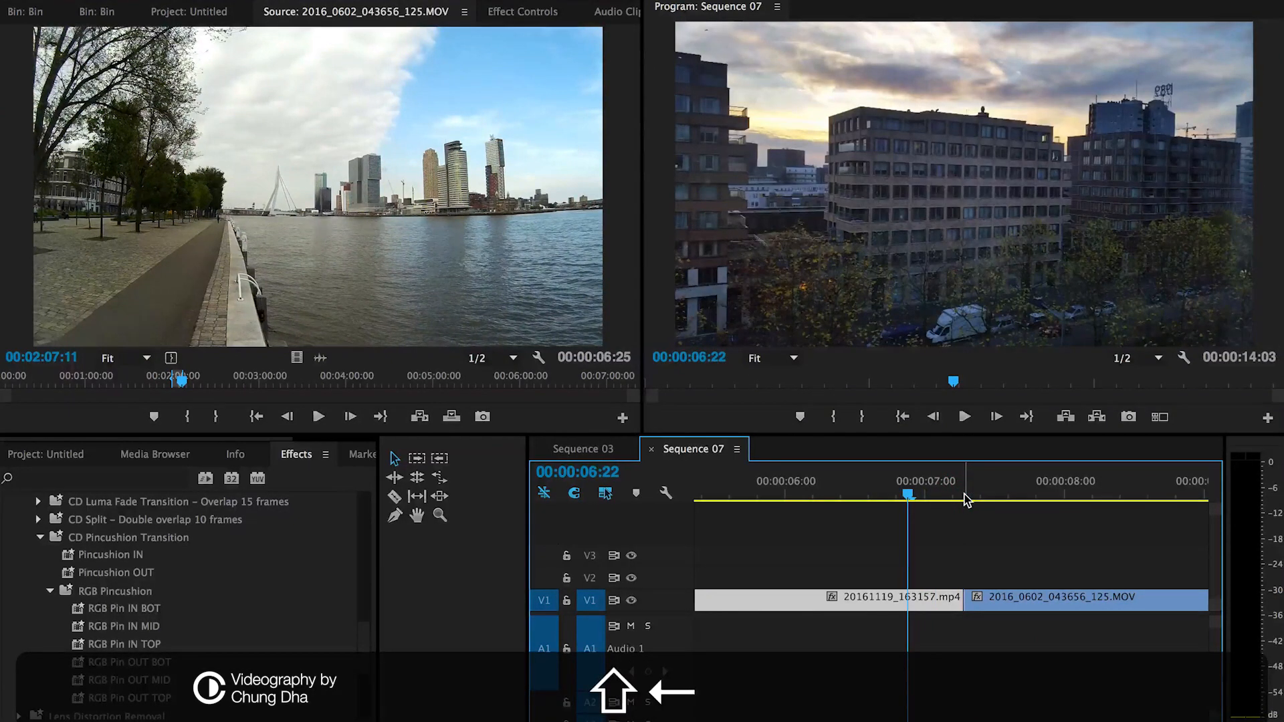
Cut the V1 clips at the playhead with Add Edit so short pieces sit around the edit point
key("cmd+k")
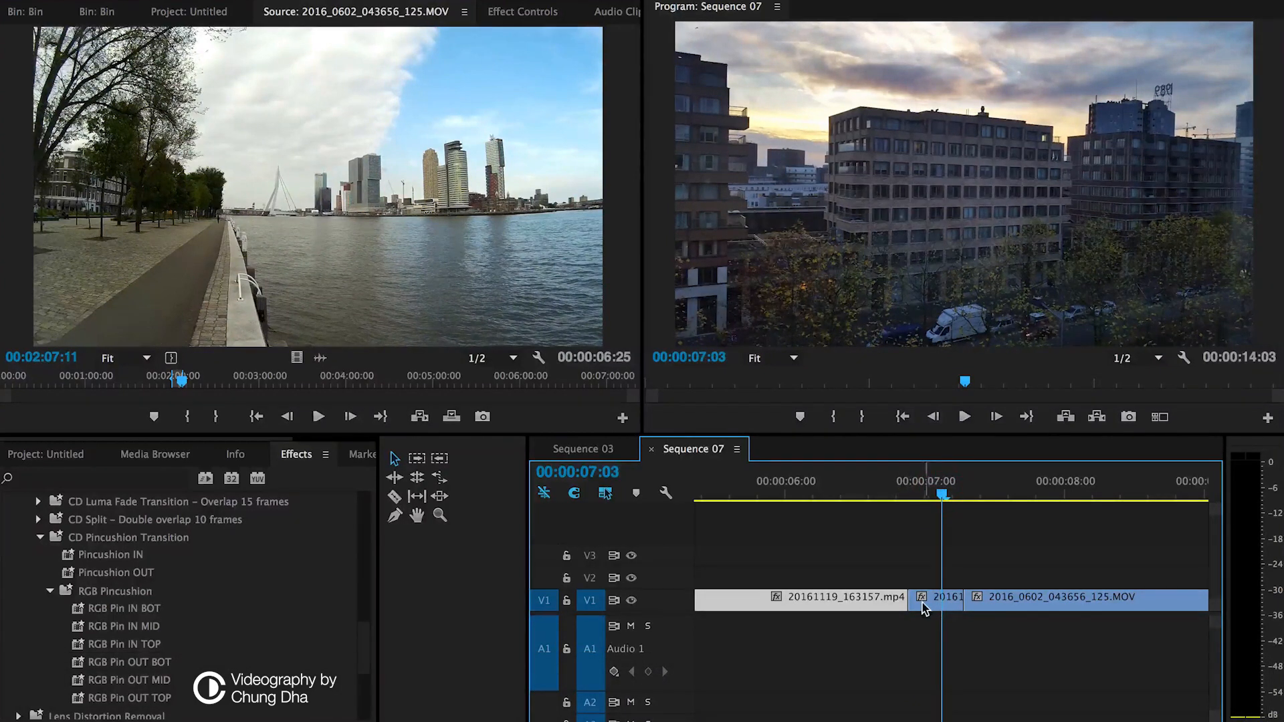
left_click(971, 495)
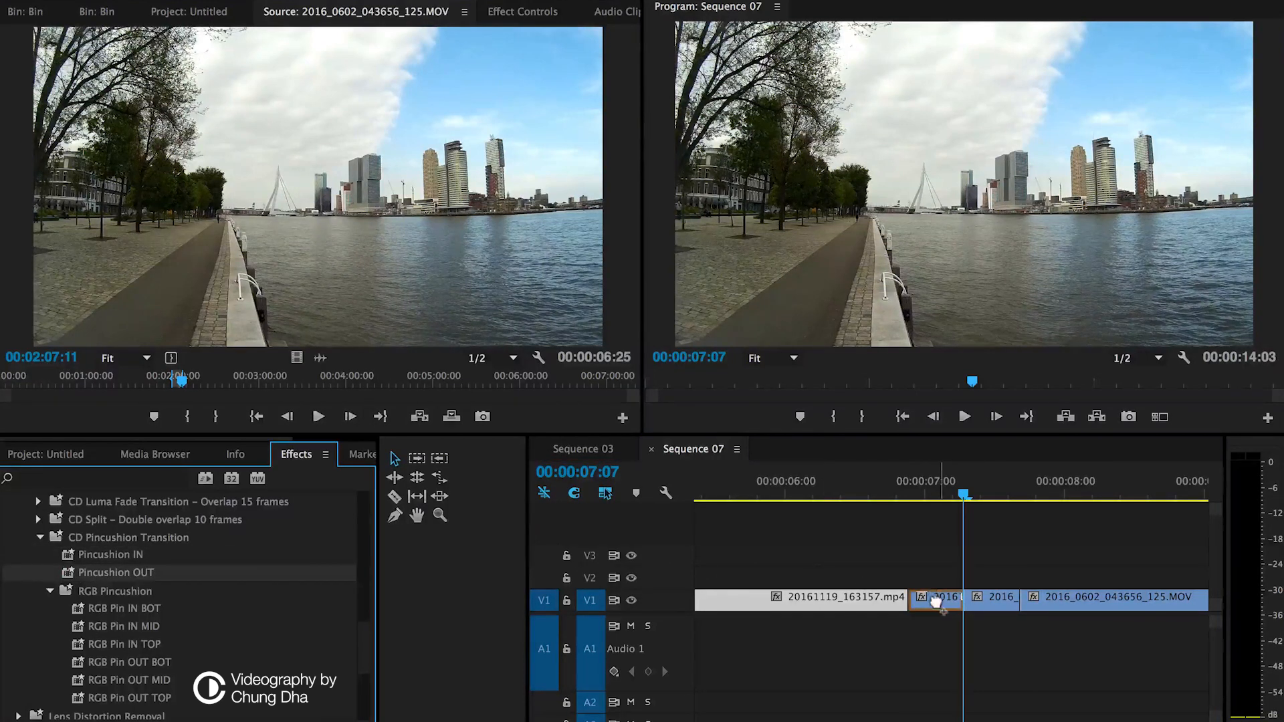
left_click(109, 554)
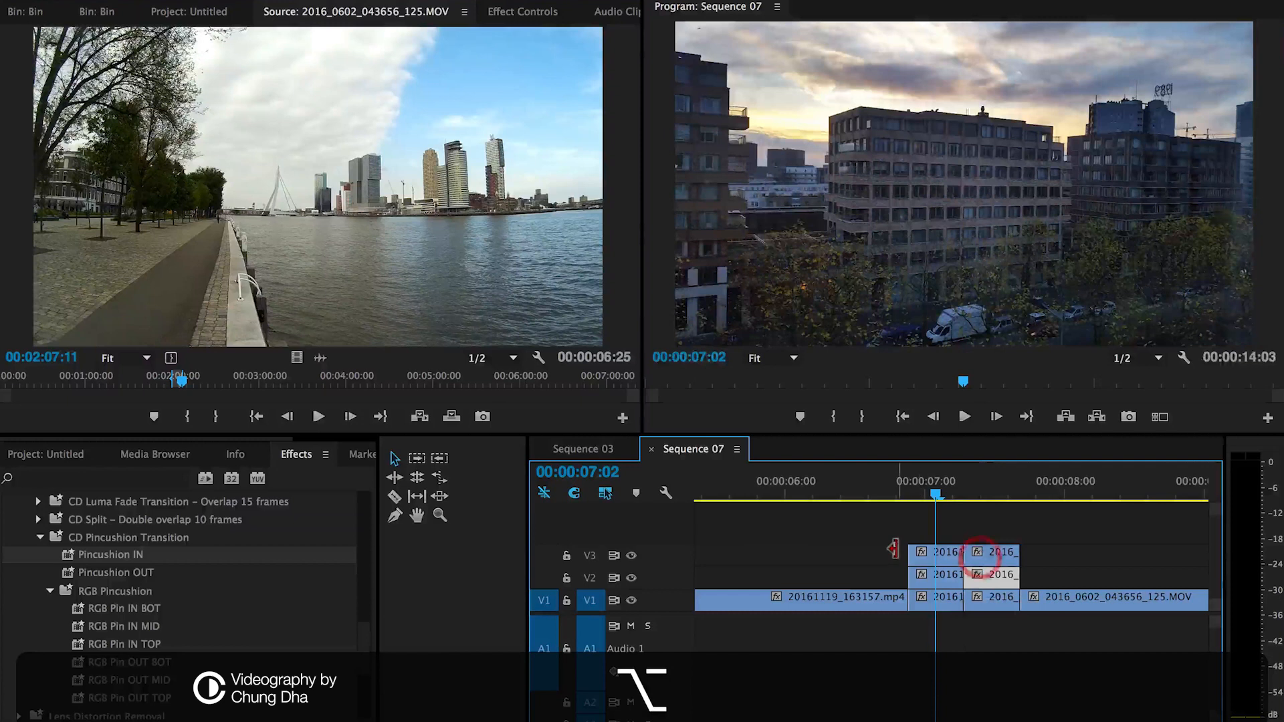
Option-drag the two short pieces up to duplicate them onto V2 and V3
left_click_drag(936, 498, 992, 498)
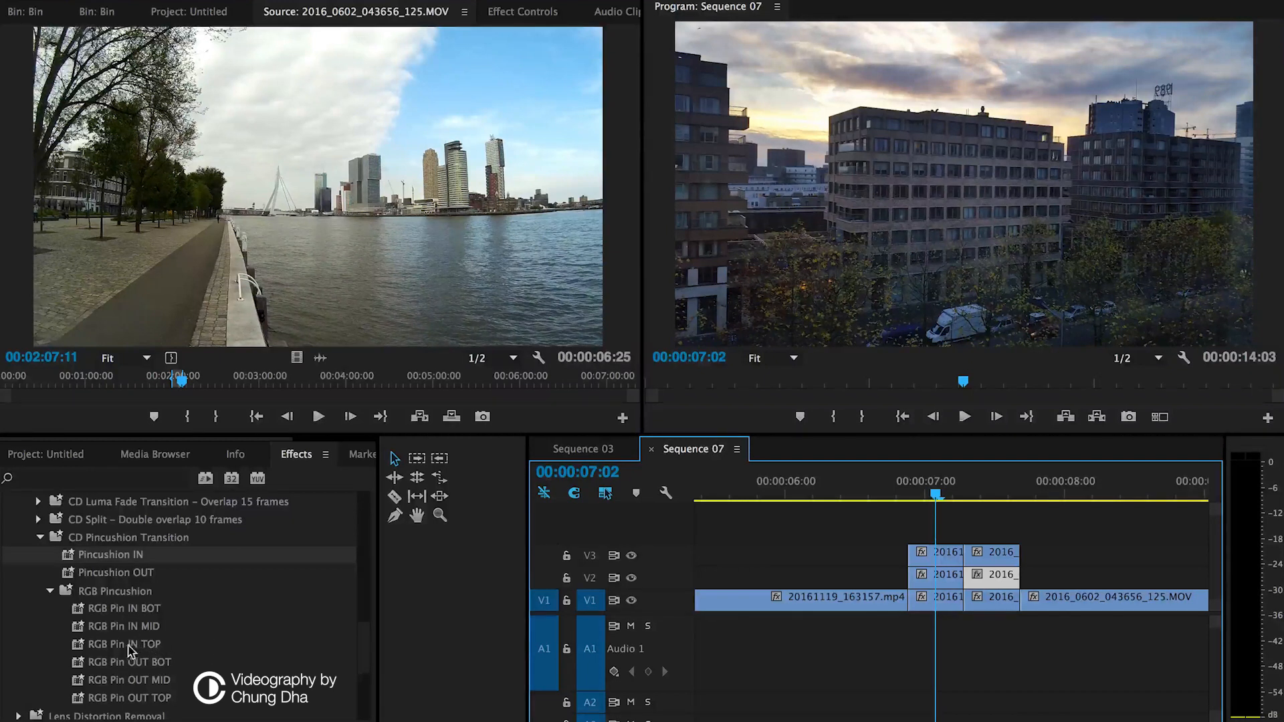
Apply the RGB Pin OUT BOT preset to the short V1 piece and scrub to preview the distortion
left_click(127, 644)
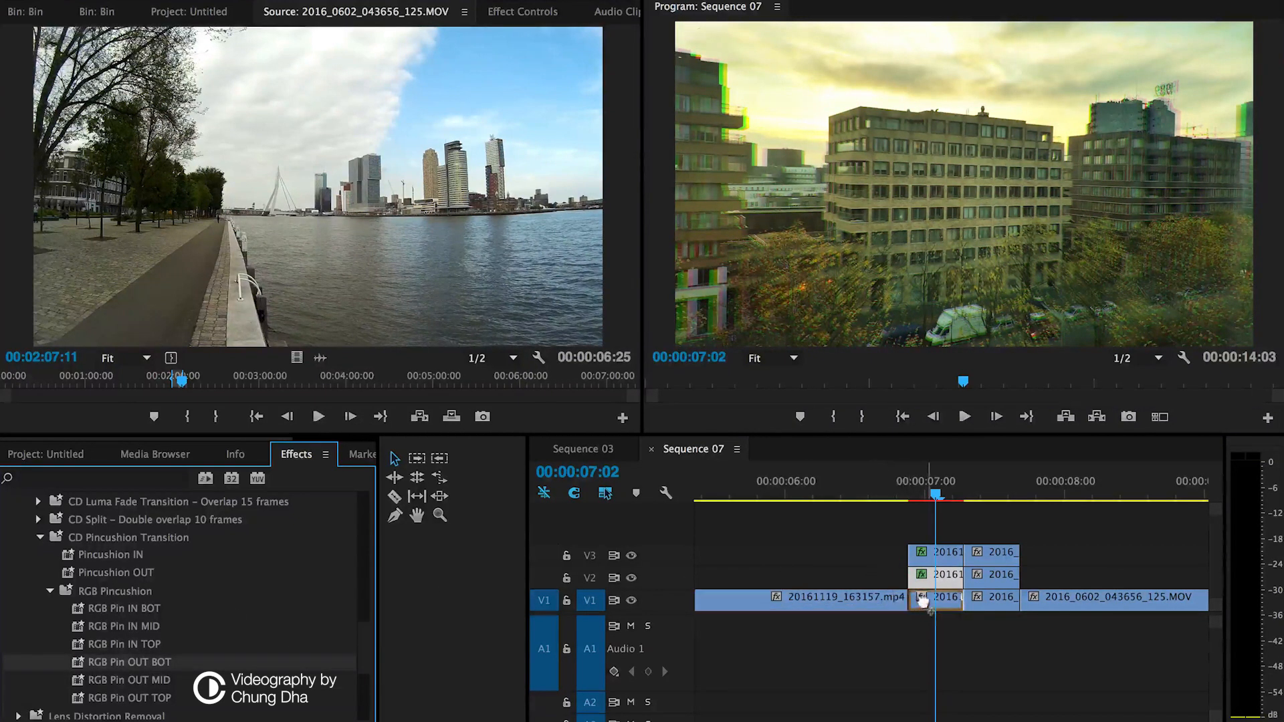
left_click_drag(936, 495, 900, 495)
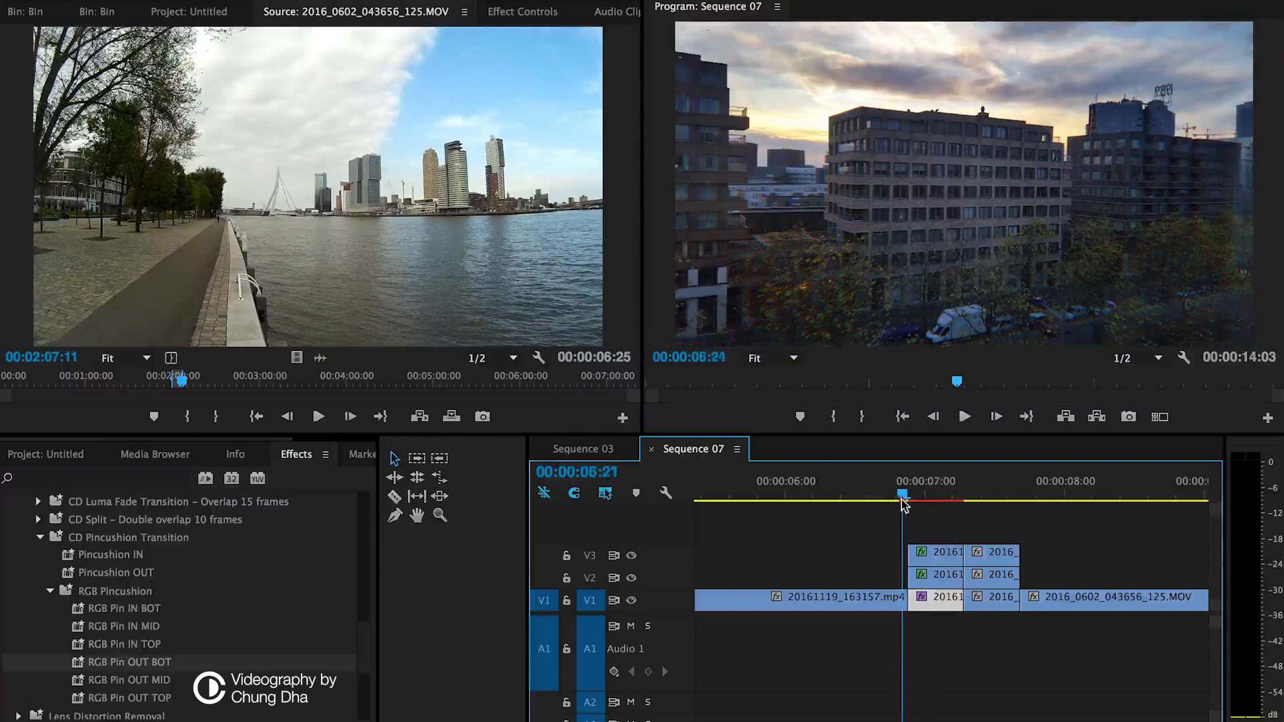
left_click_drag(900, 495, 949, 495)
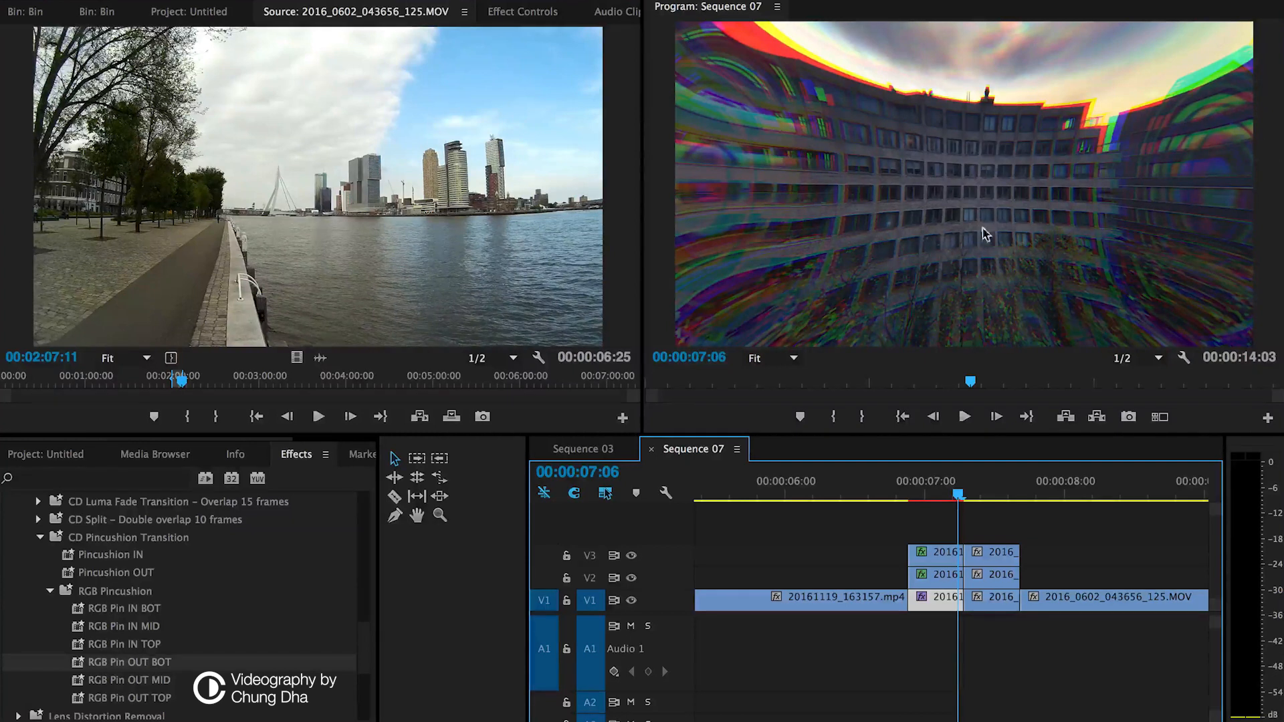
left_click_drag(958, 497, 907, 498)
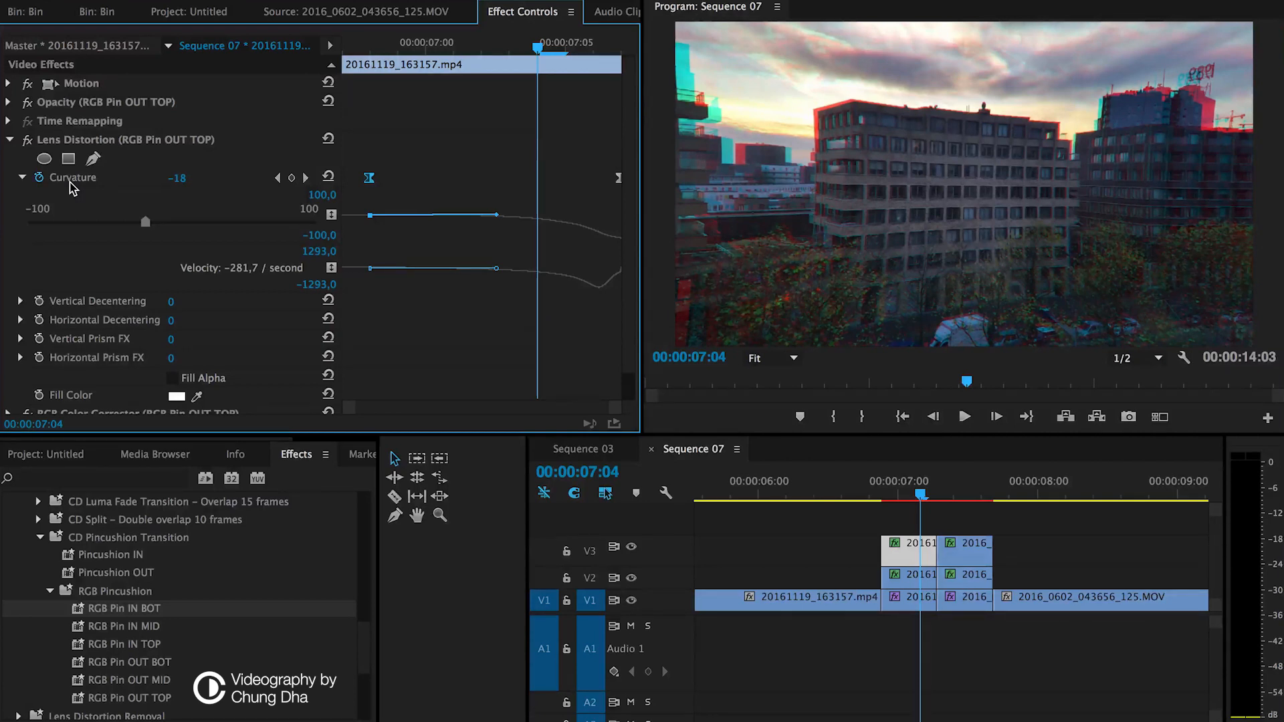
mouse_move(636, 194)
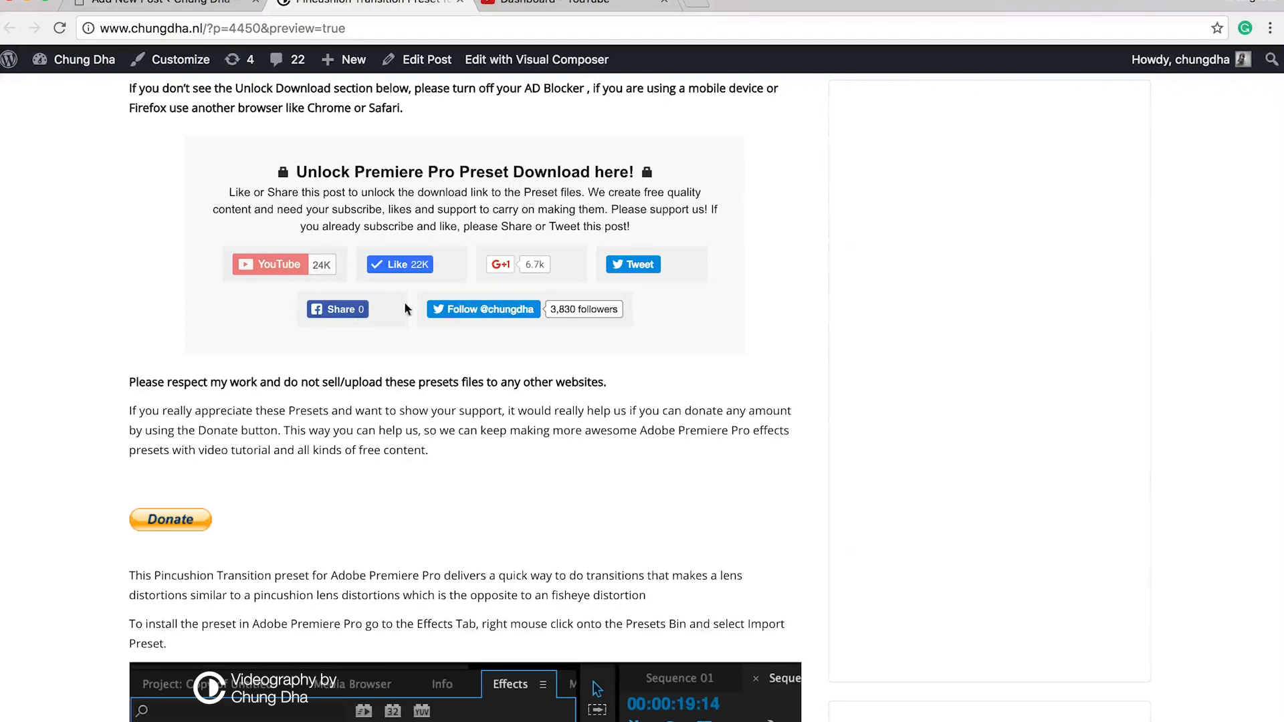
mouse_move(505, 283)
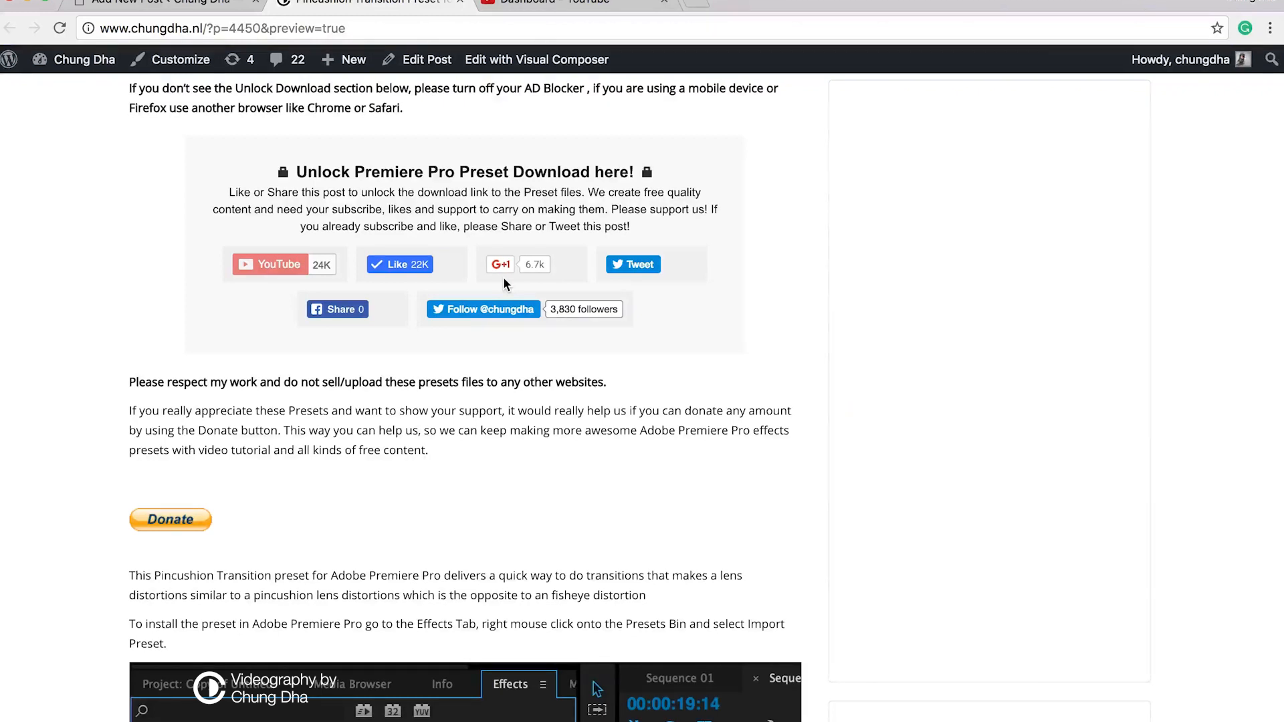
mouse_move(371, 406)
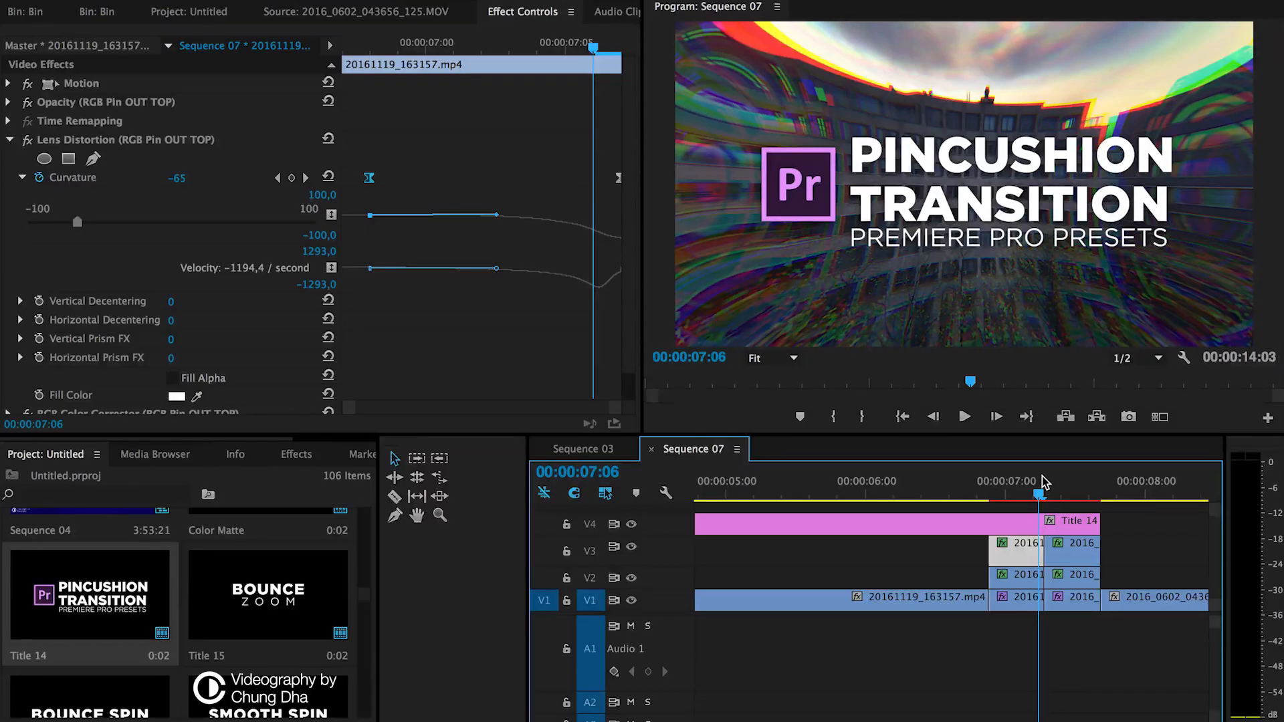
Browse the Effects presets down to CHUNG DHA PRESETS > Transition > CD Pincushion Transition
left_click(295, 455)
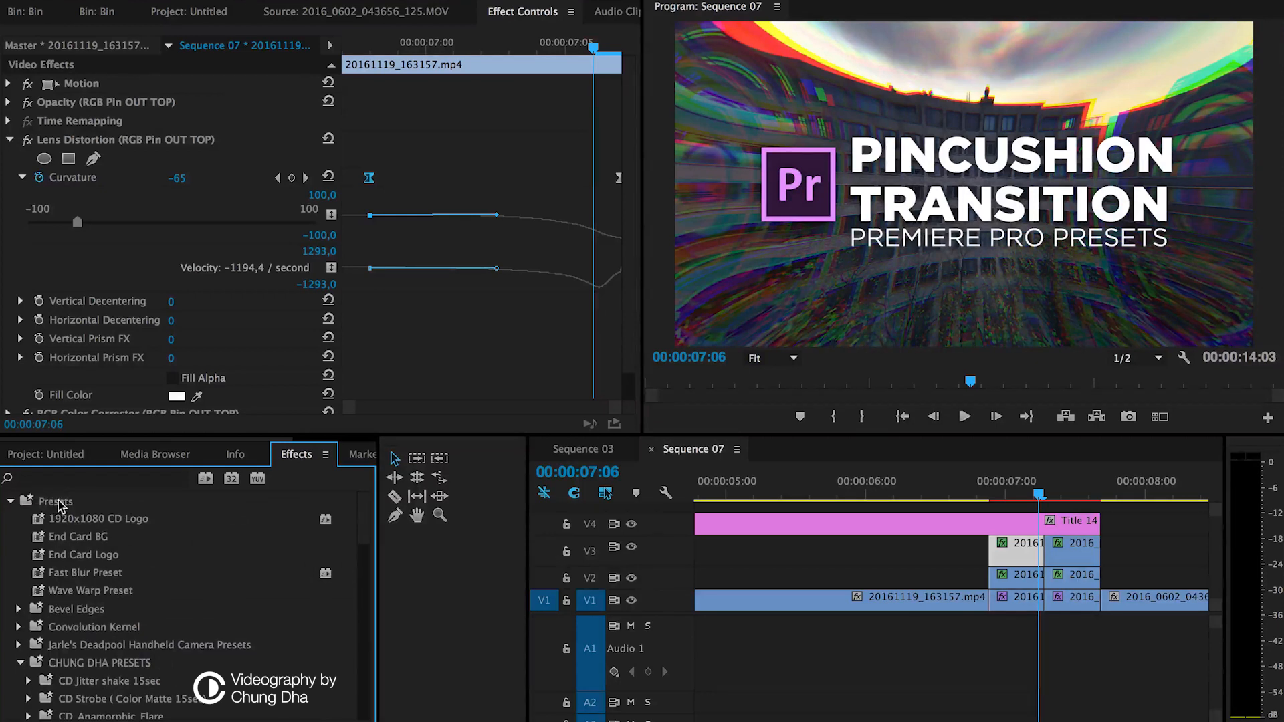
right_click(56, 502)
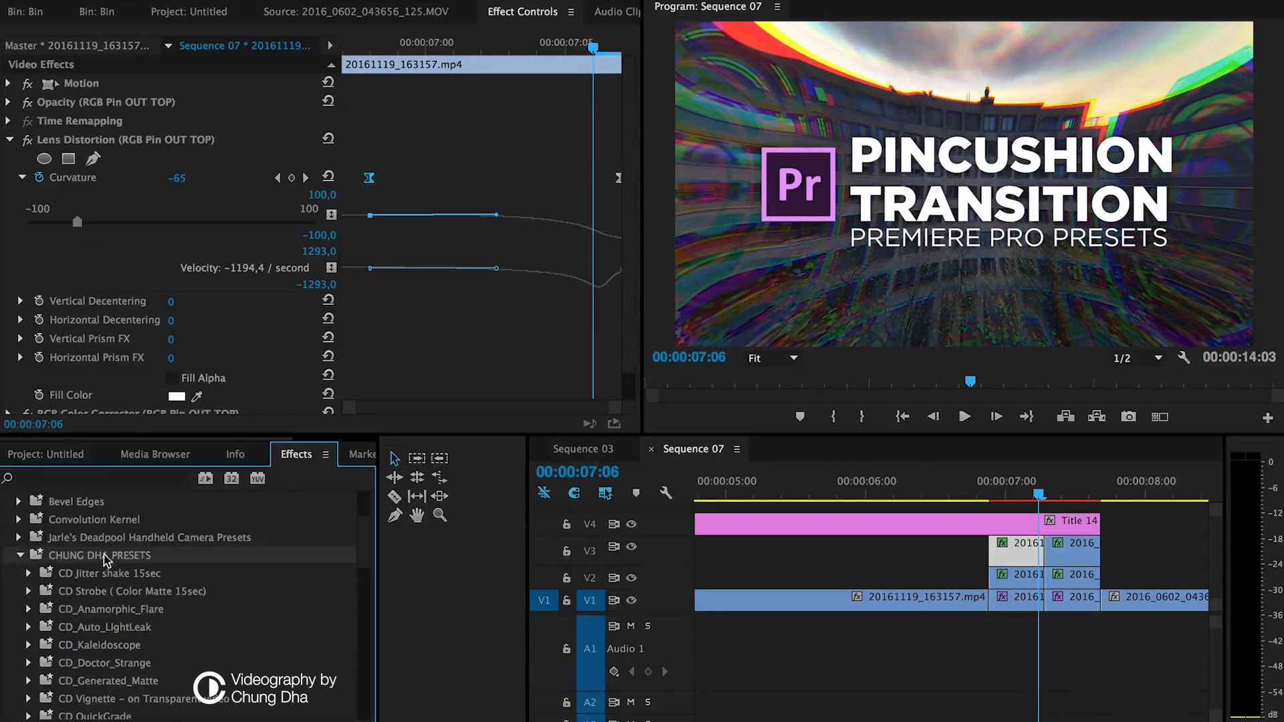
scroll("down", 3)
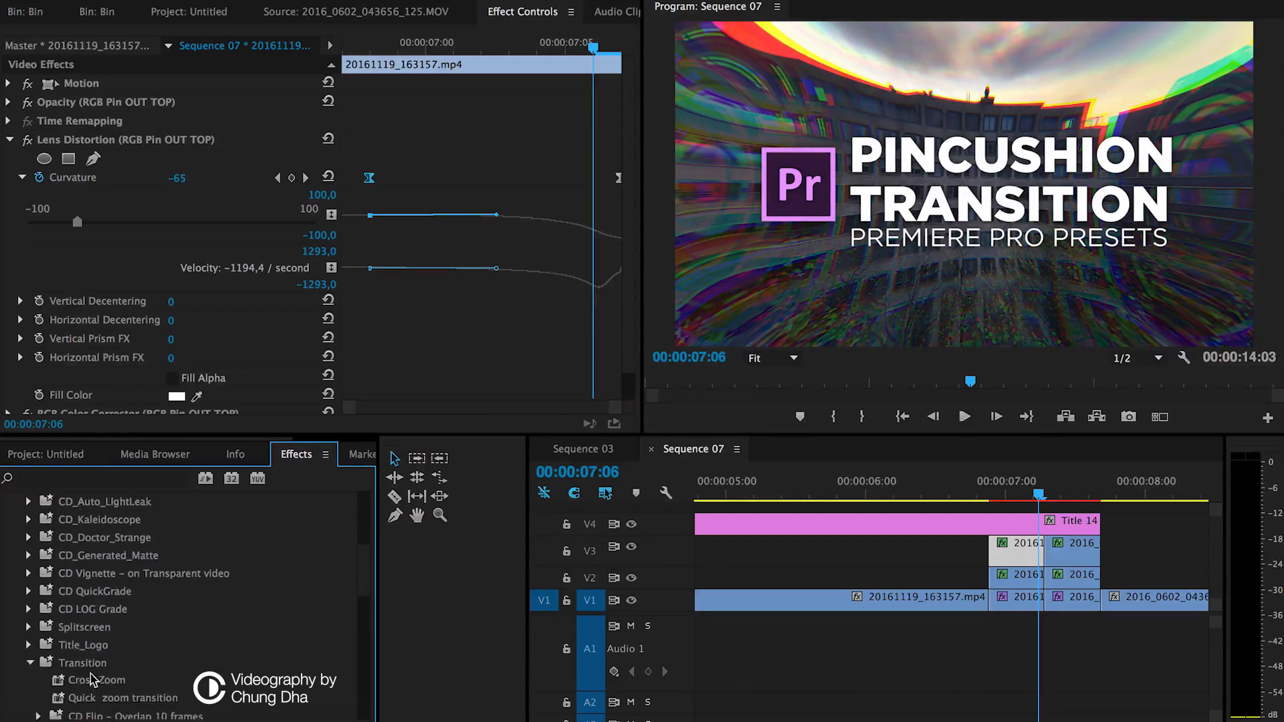
scroll("down", 3)
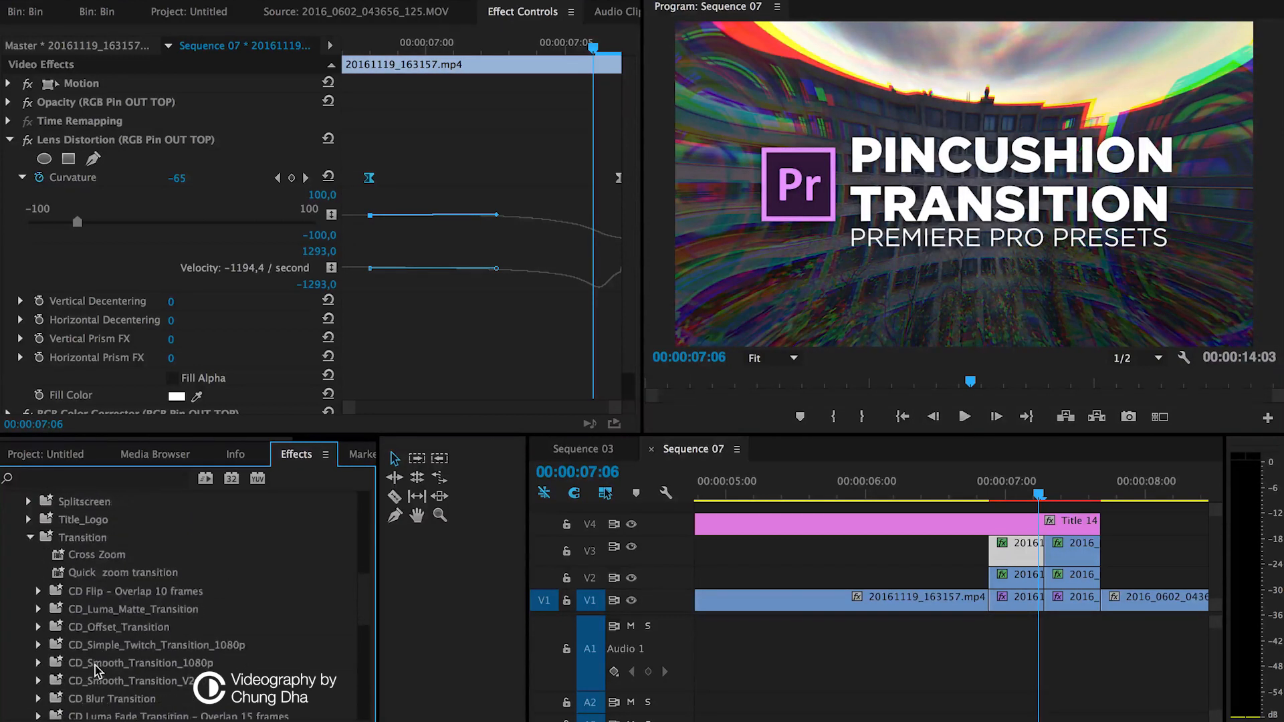
scroll("down", 3)
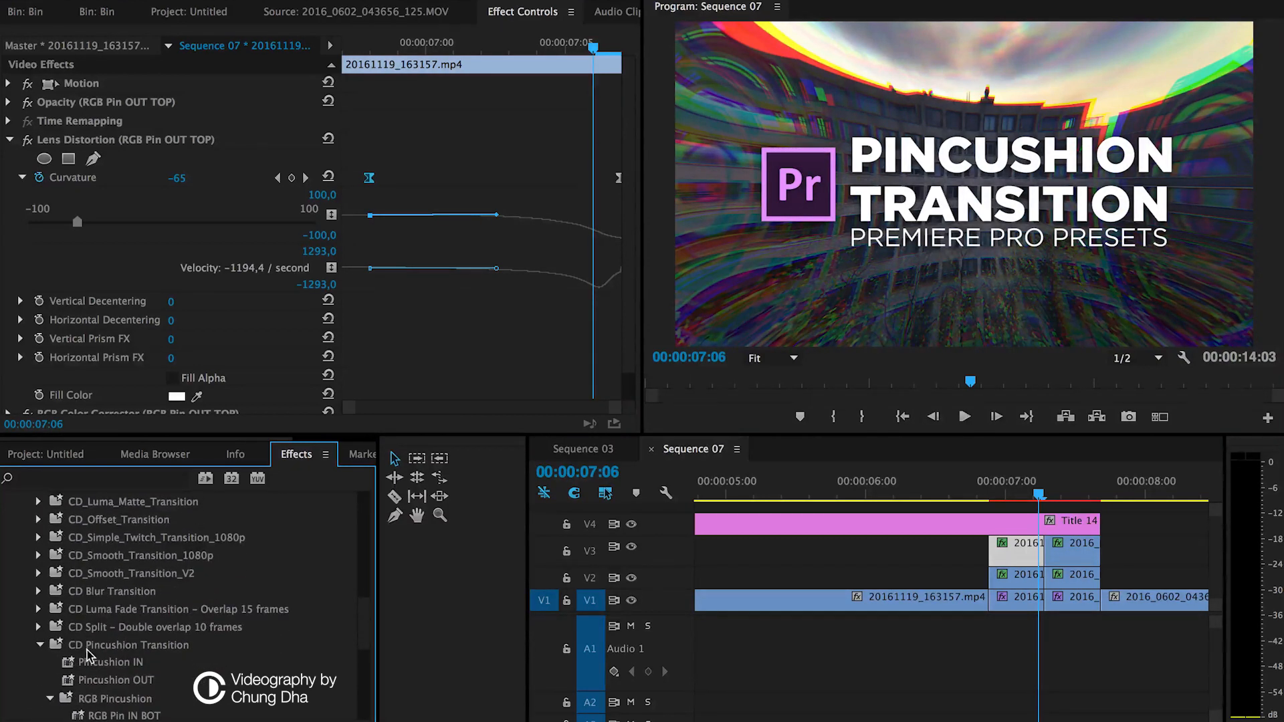